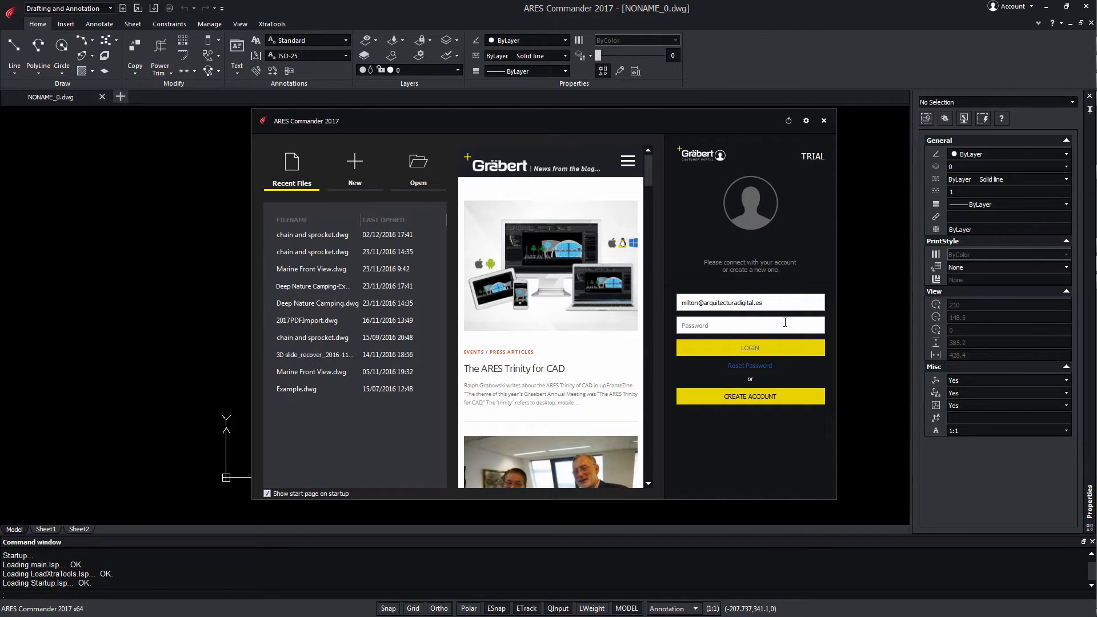
- Try signing in and out of the Graebert account, then open Marine Front View.dwg from Recent Files
type("••••")
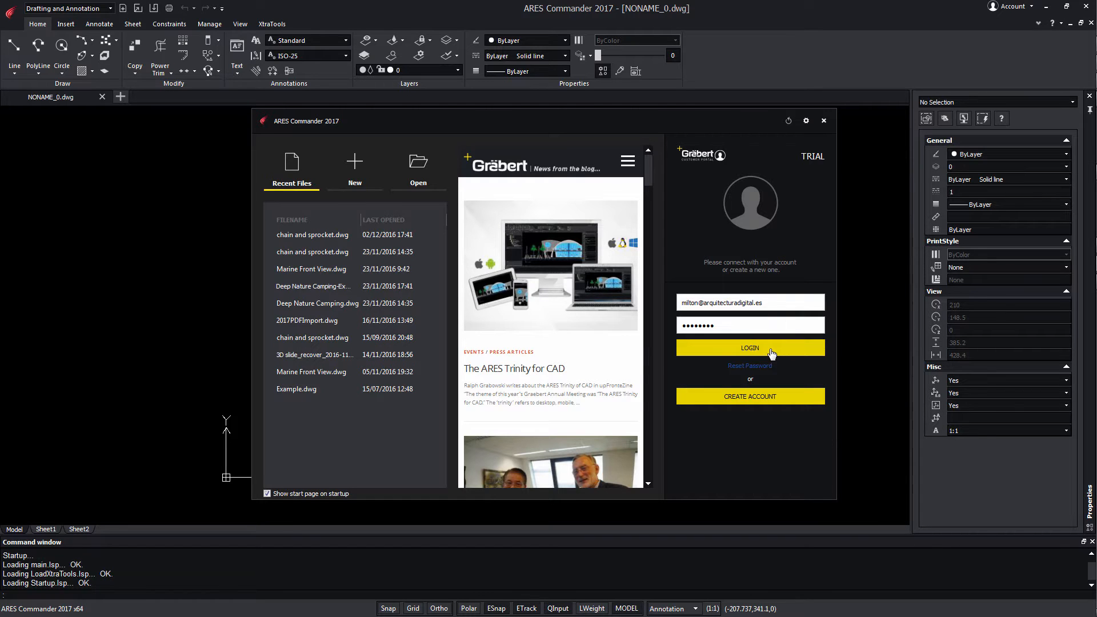
left_click(748, 348)
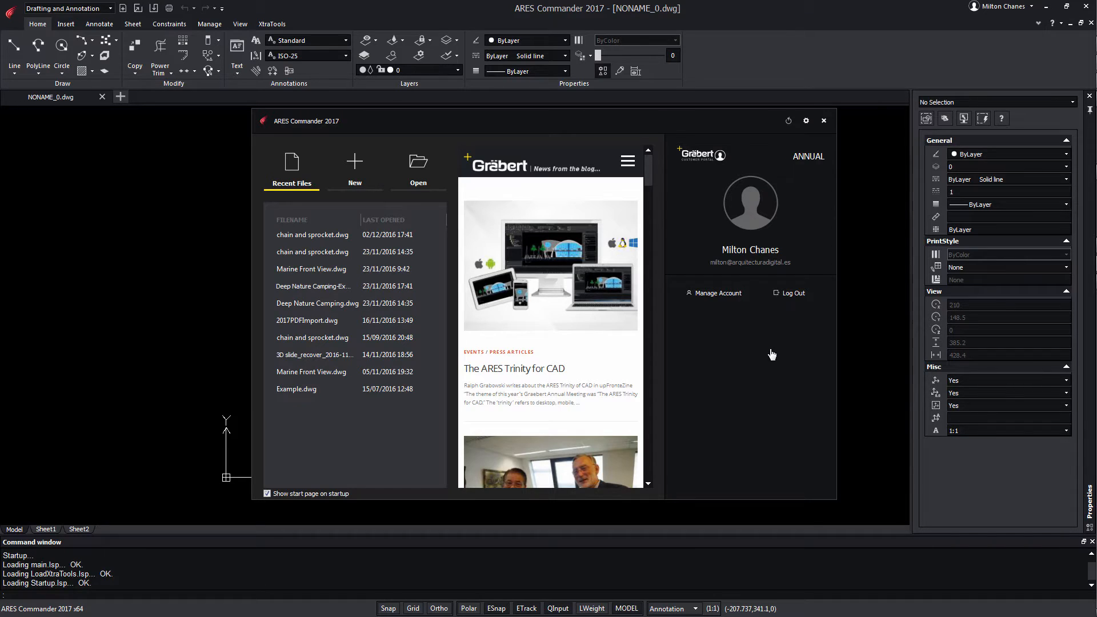
mouse_move(792, 301)
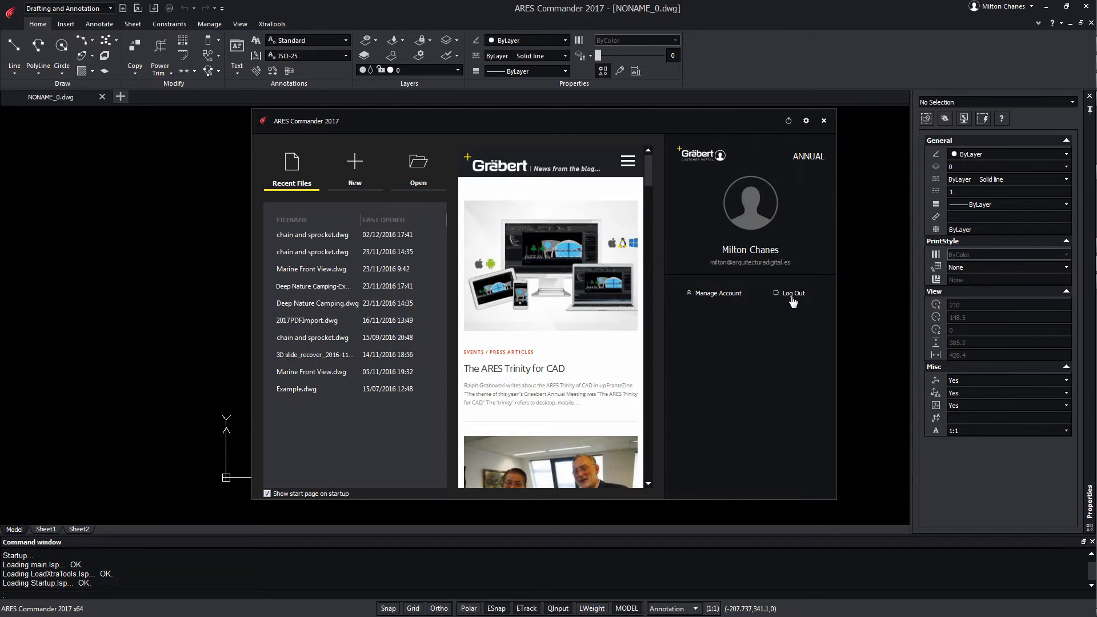
left_click(793, 292)
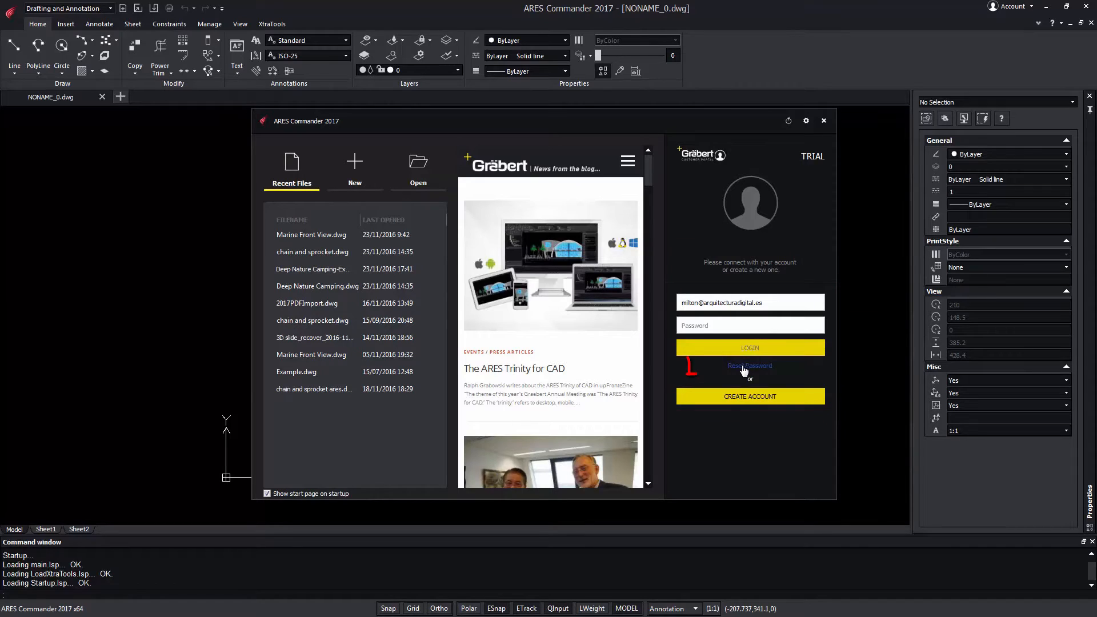
left_click(749, 369)
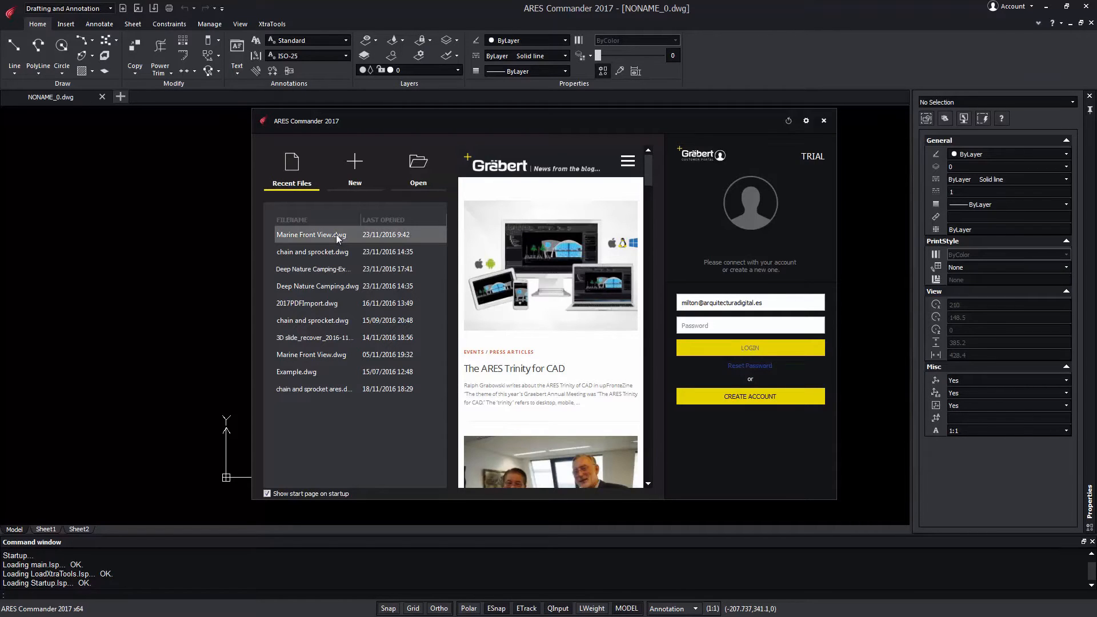
double_click(309, 234)
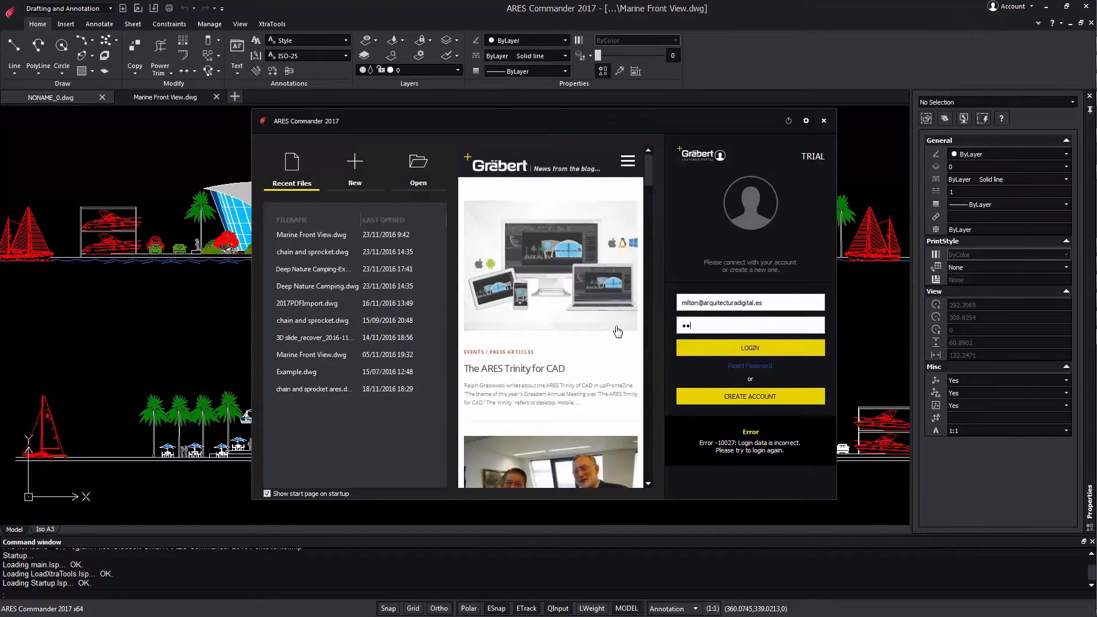
left_click(749, 348)
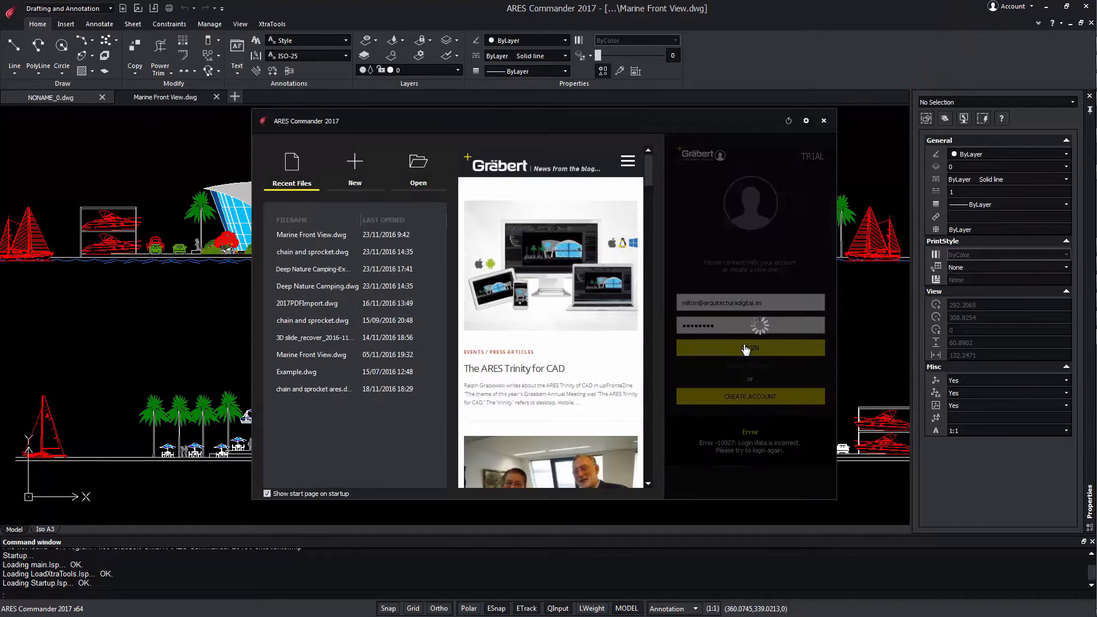
left_click(749, 347)
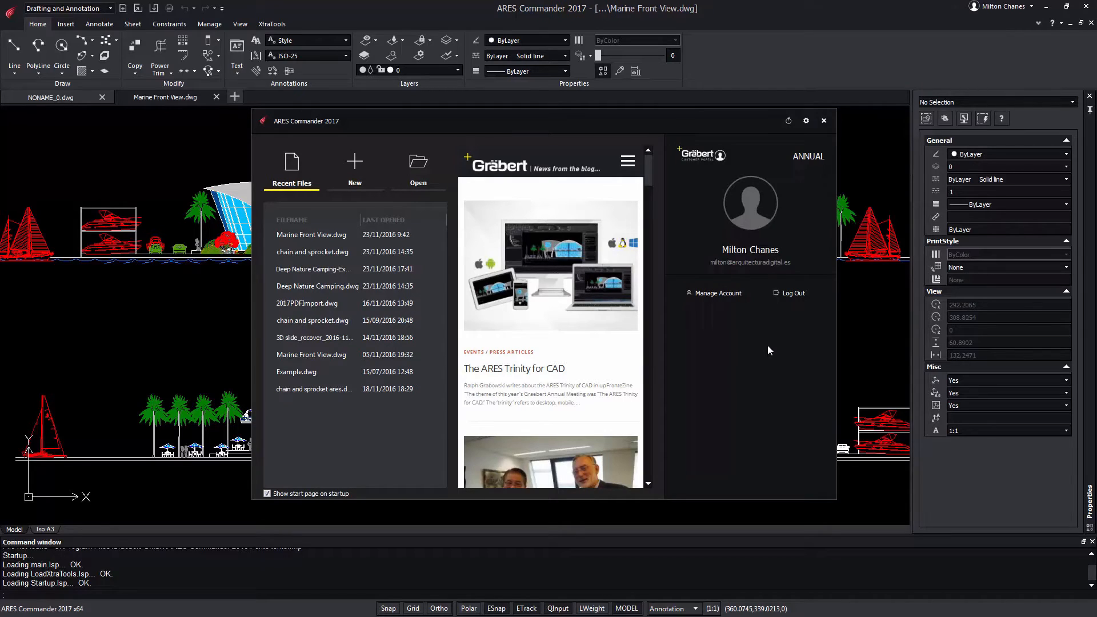
mouse_move(793, 299)
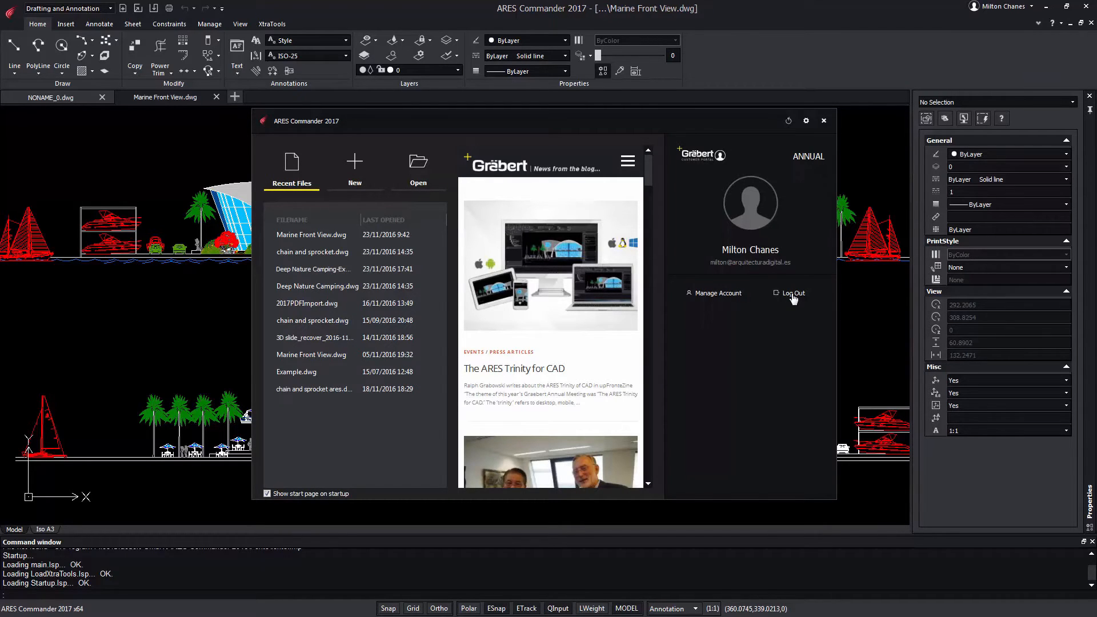
left_click(789, 292)
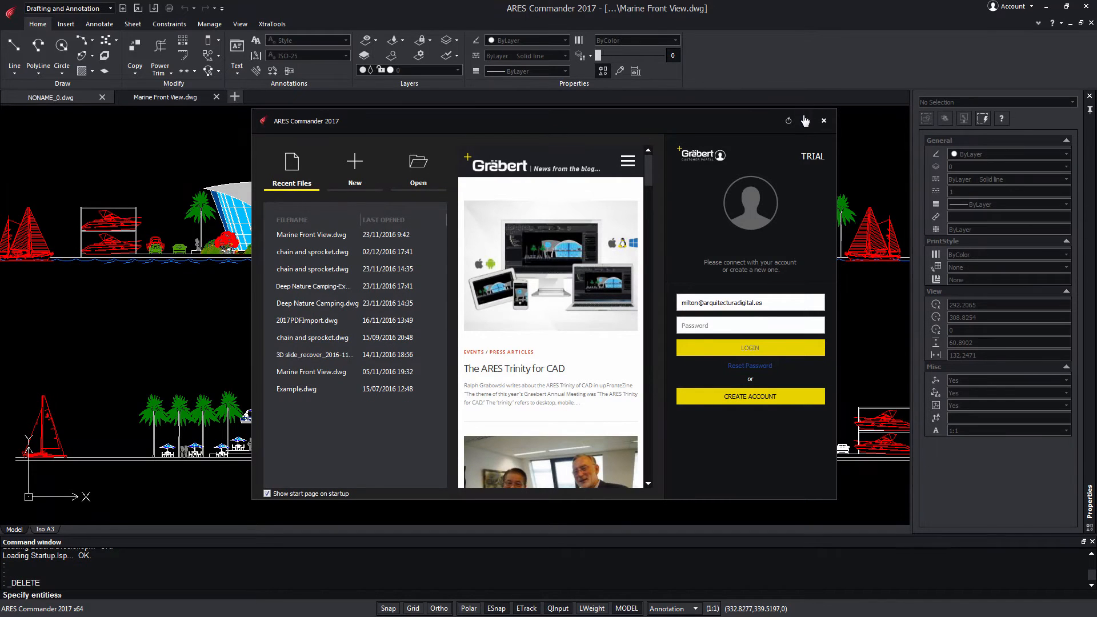
- Log in from the start-page widget and open Manage Account in the browser portal
left_click(804, 120)
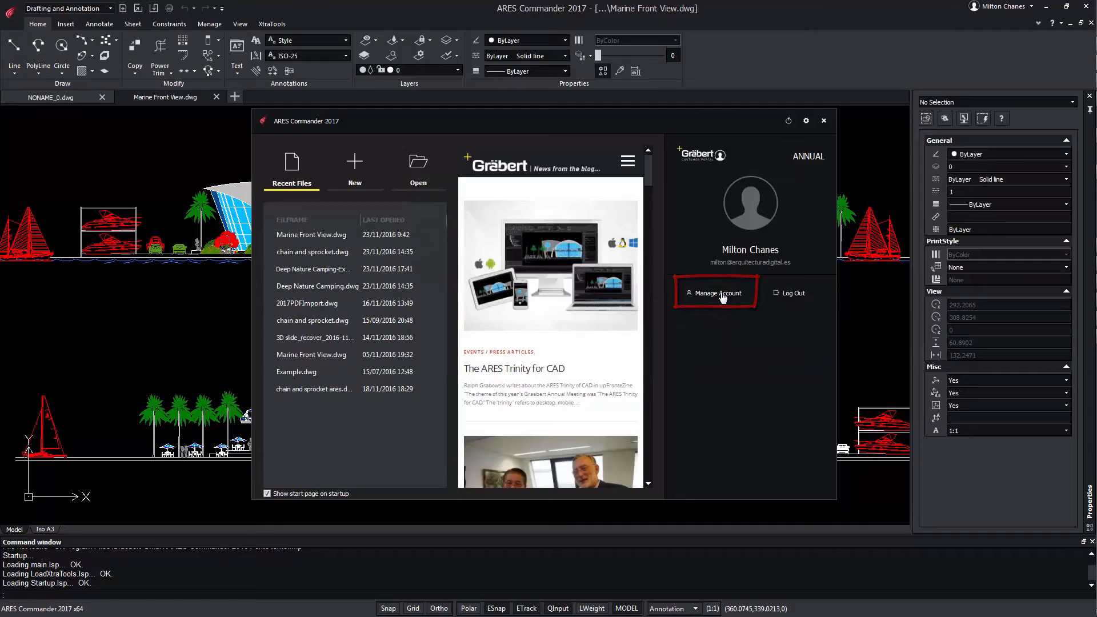
left_click(714, 293)
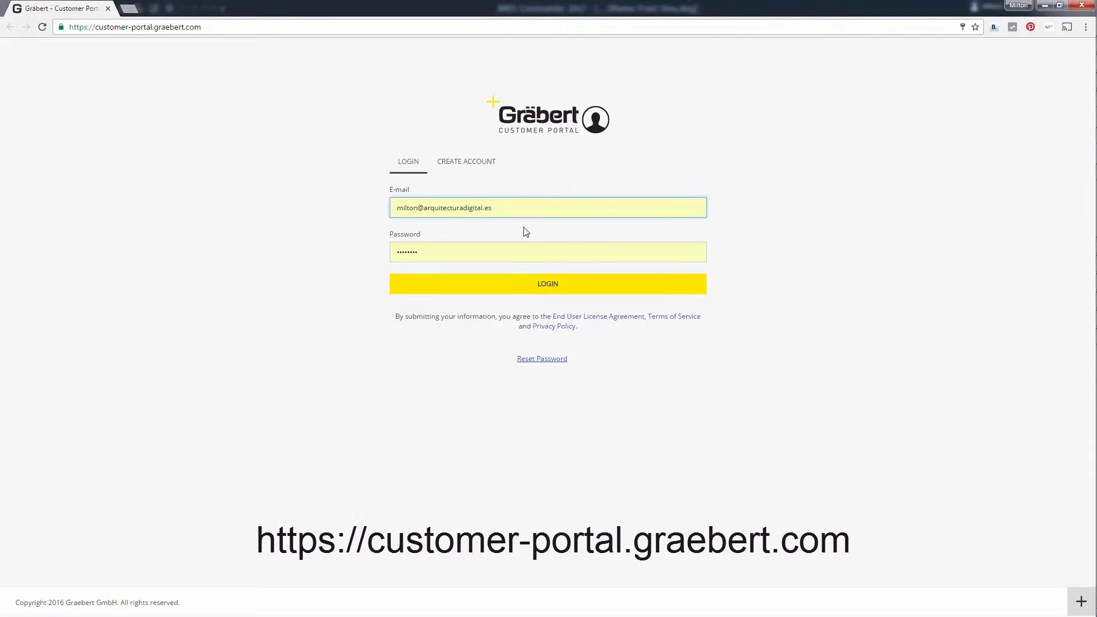
- Log into the portal, review Profile and its E-mail settings, then view the Products list
left_click(548, 283)
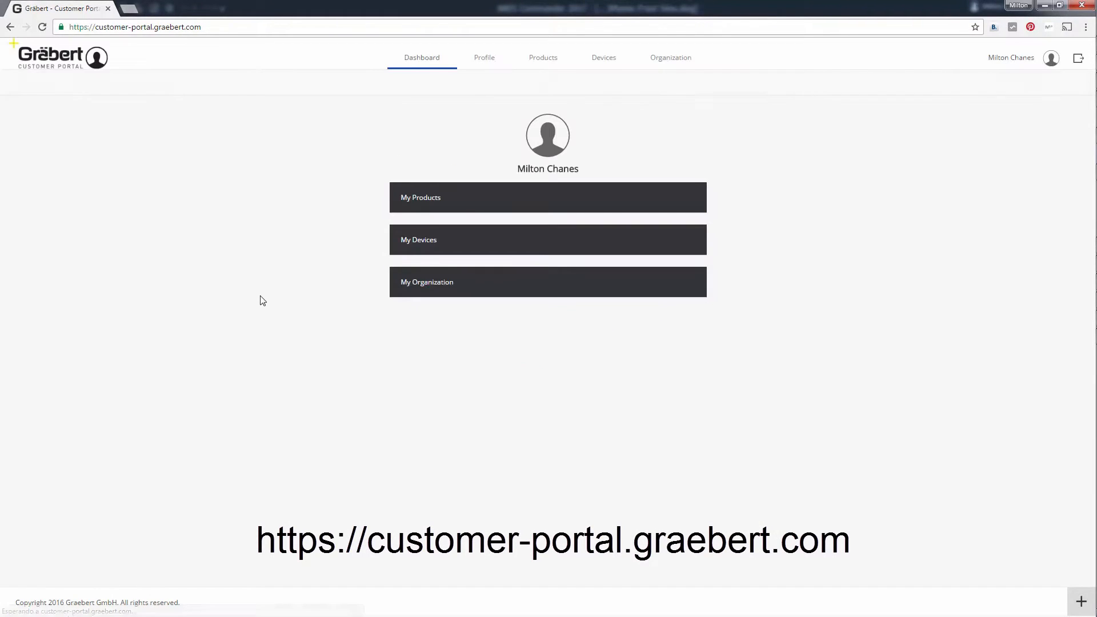
left_click(483, 57)
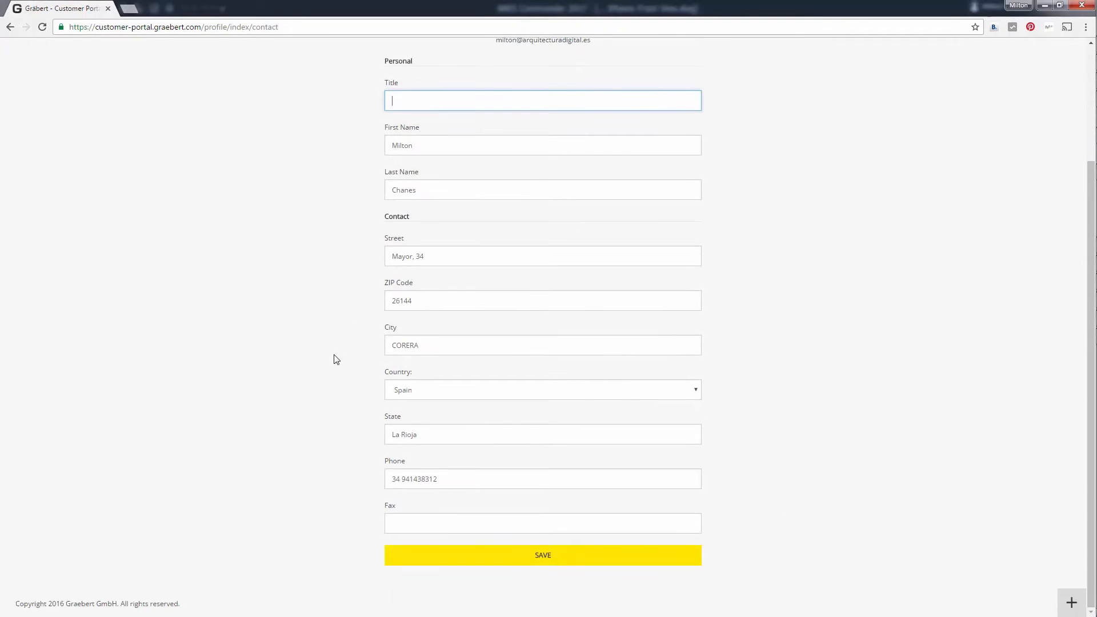
left_click(562, 83)
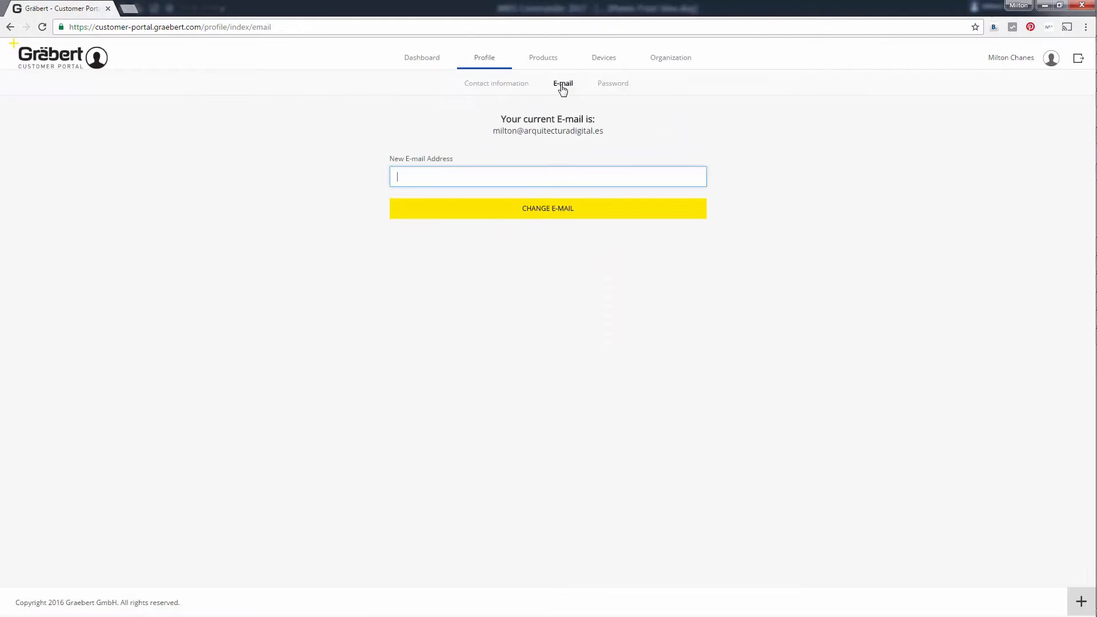
mouse_move(606, 72)
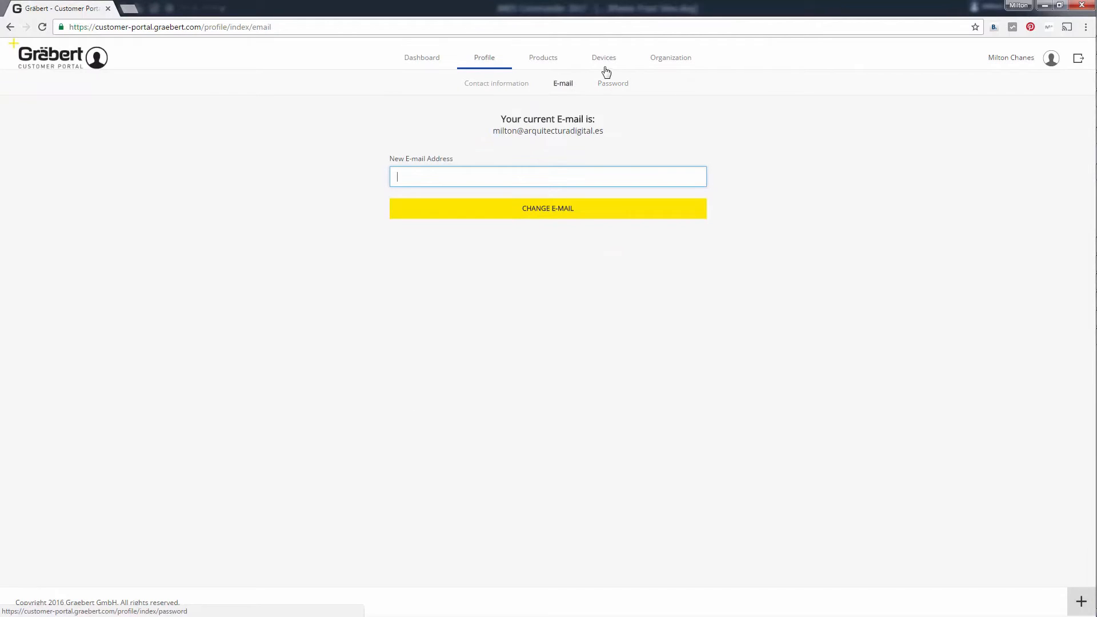
left_click(542, 57)
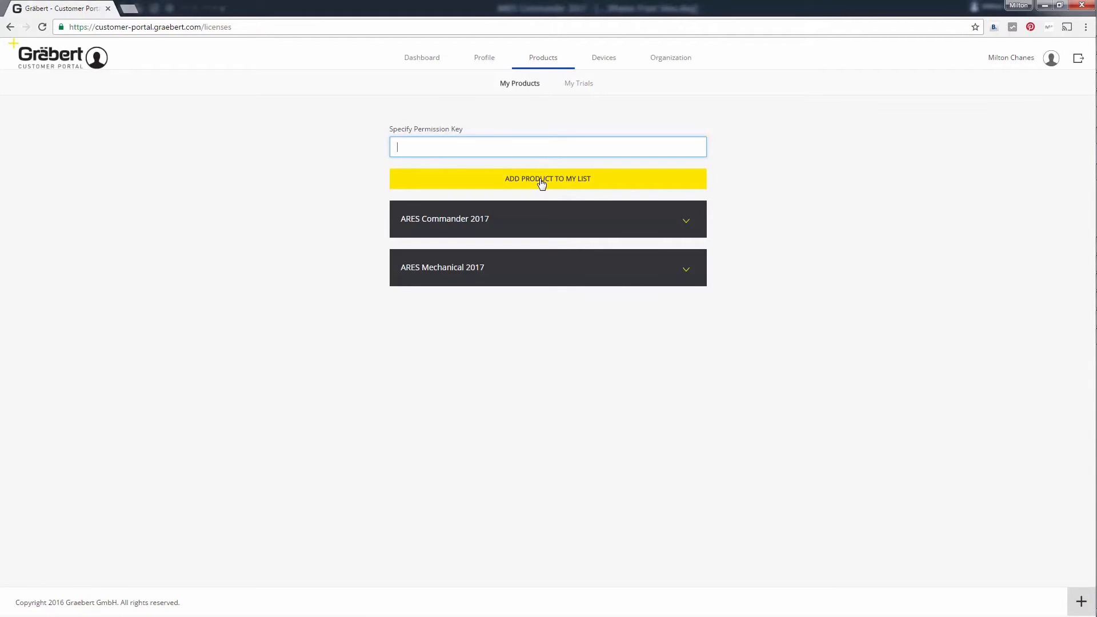
- Submit ADD PRODUCT TO MY LIST with an empty permission key, triggering 'Please verify your input'
left_click(547, 178)
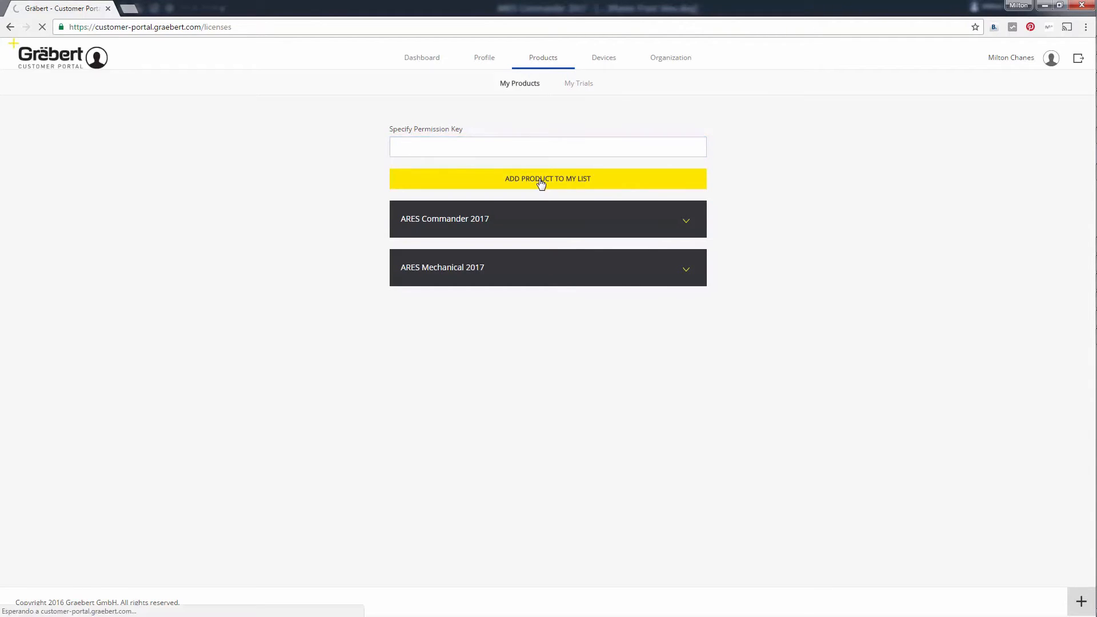
left_click(547, 179)
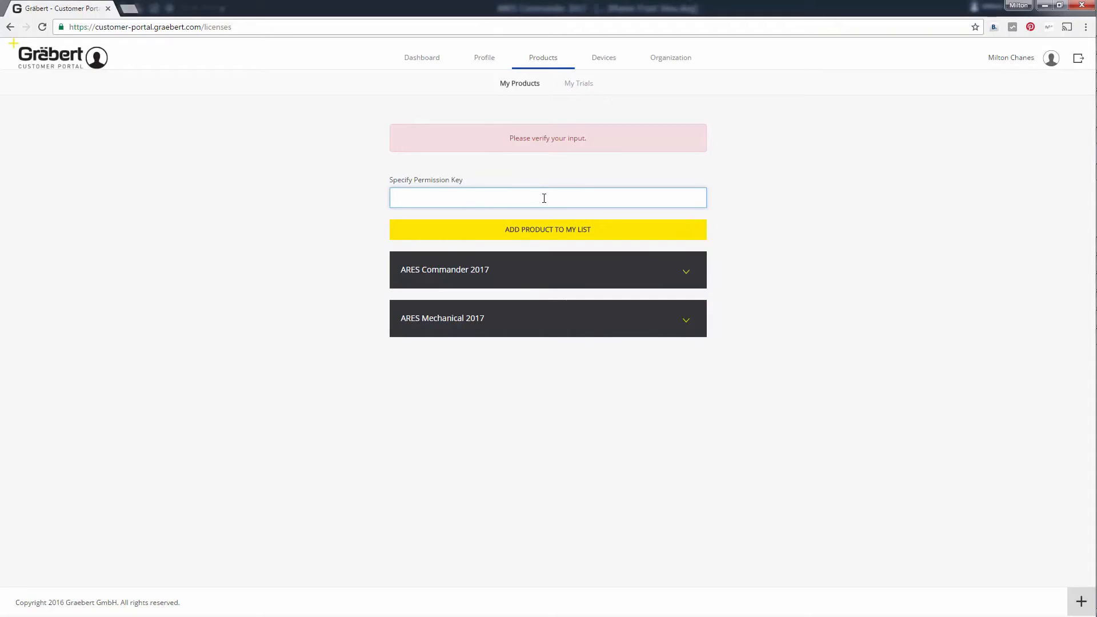
left_click(548, 197)
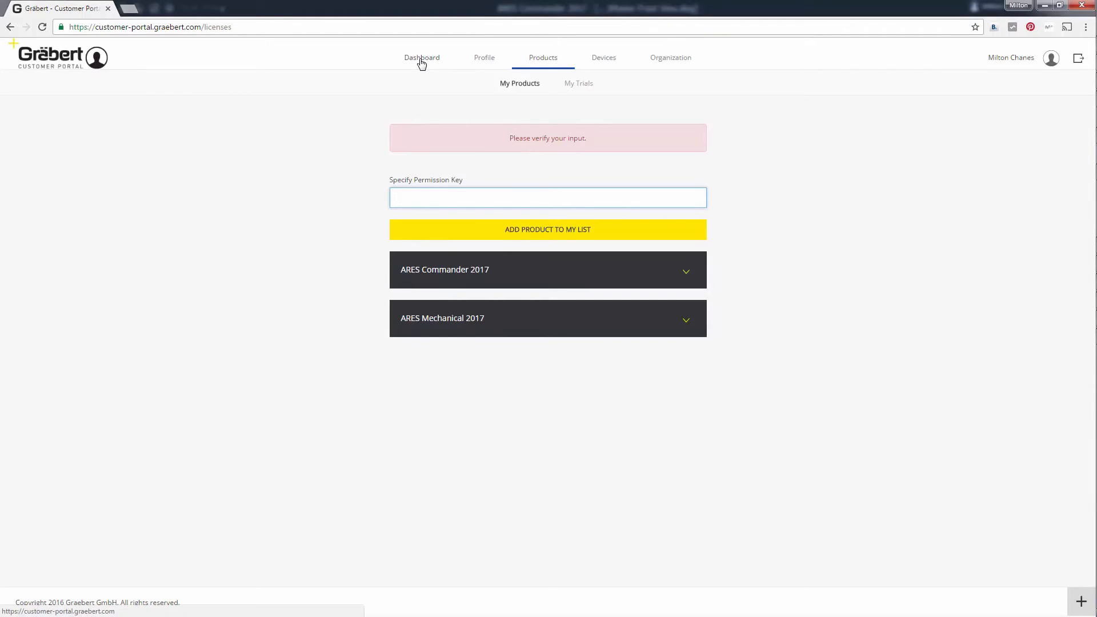
- From the Dashboard's Devices list, unbind the ARES Commander 2017 ANNUAL license on ToolCAD
left_click(421, 57)
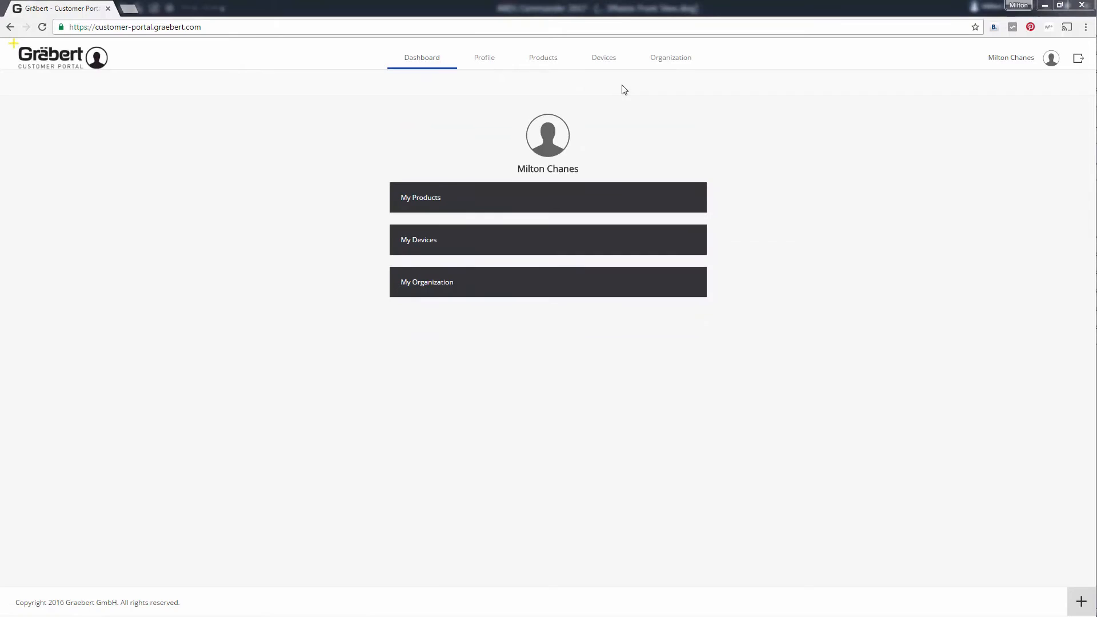
left_click(603, 57)
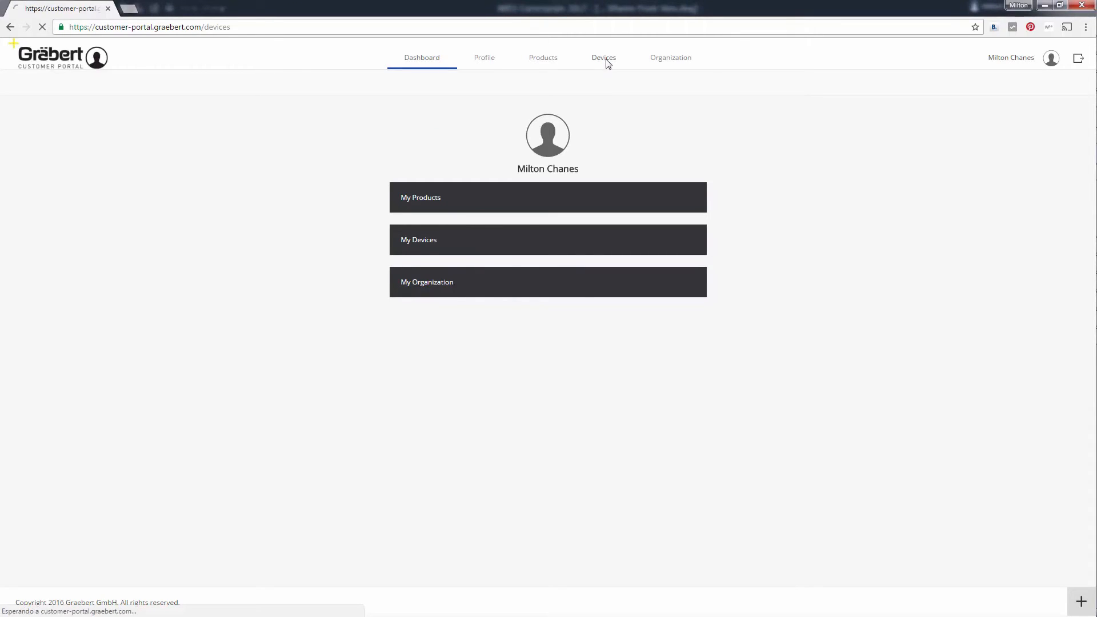
left_click(604, 57)
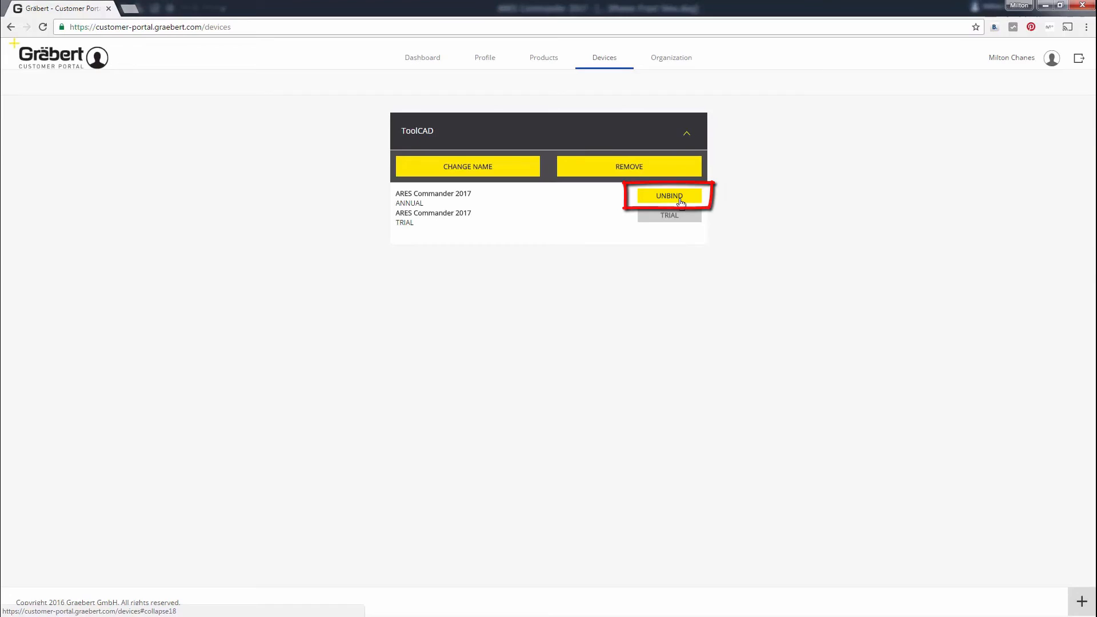
left_click(668, 196)
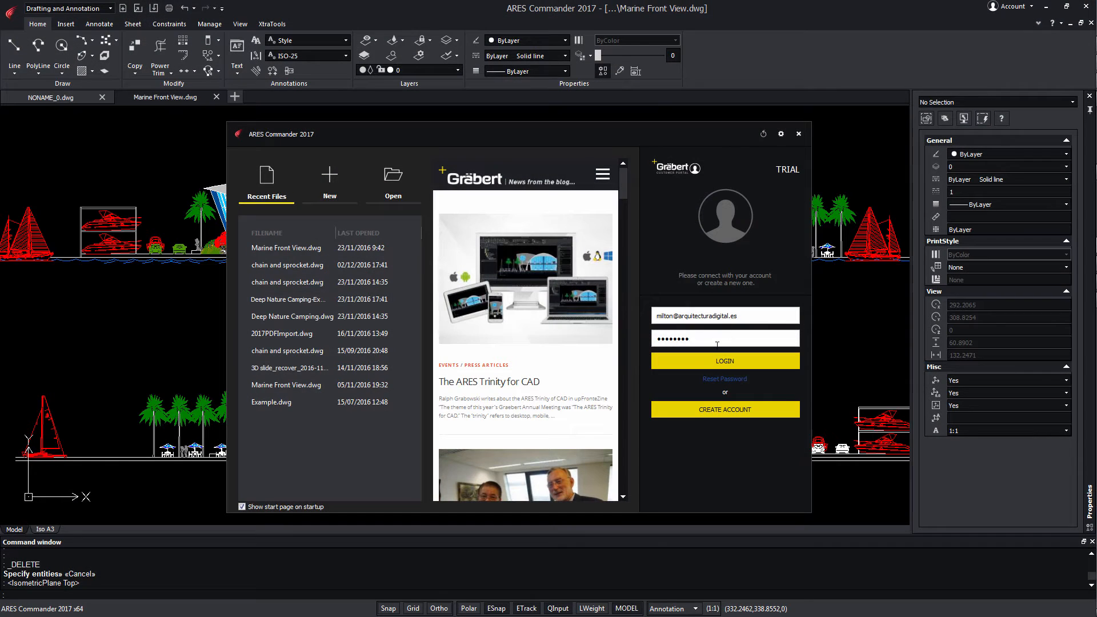
- Attempt the start-page login, go to Try the Offline Activation, and select the HostID
left_click(723, 361)
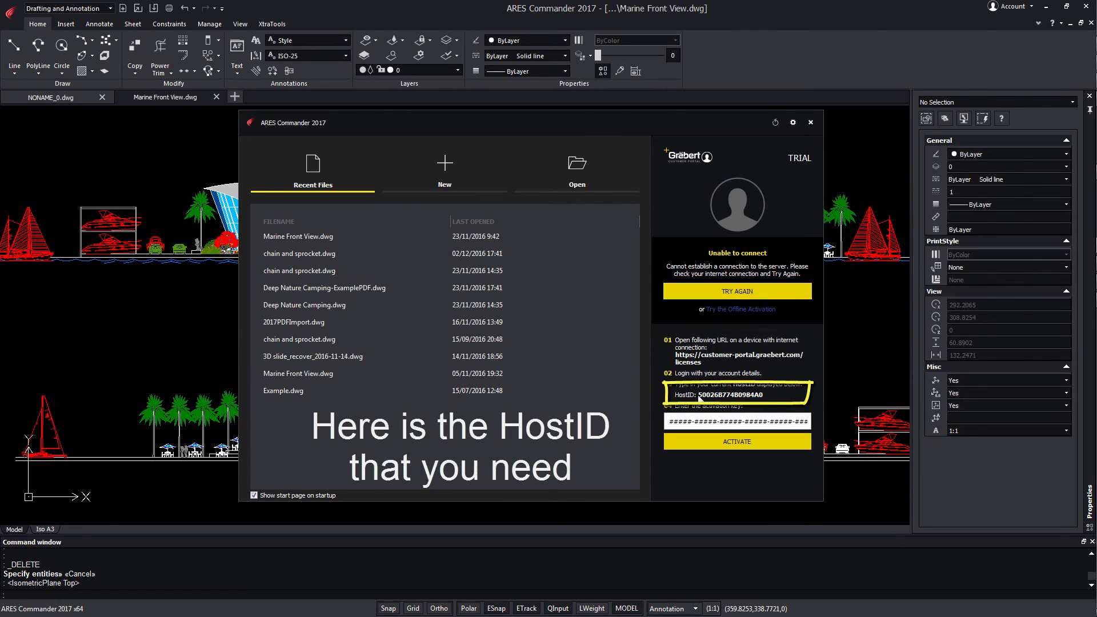
double_click(725, 395)
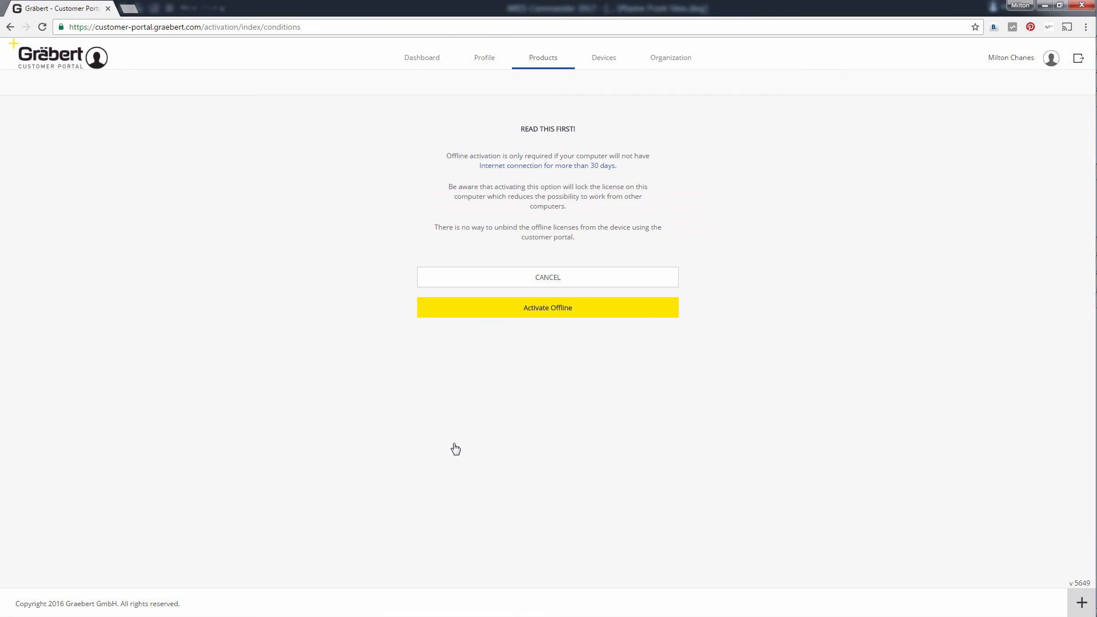
- Accept Activate Offline to reach the HostID form, then view the Devices list showing toolcad
left_click(547, 308)
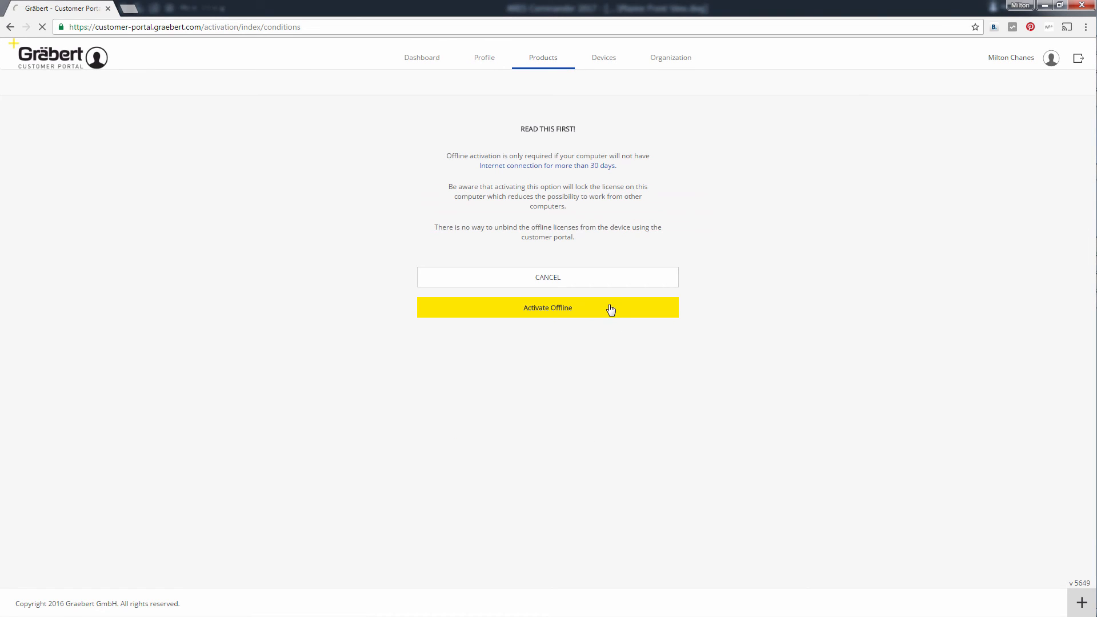
left_click(548, 308)
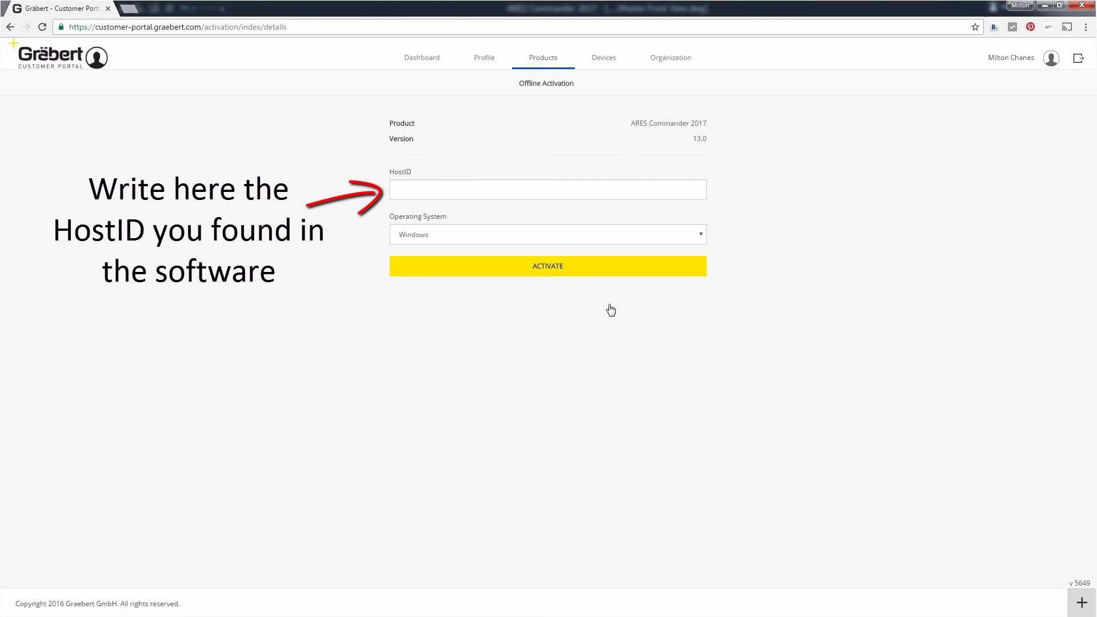
left_click(603, 57)
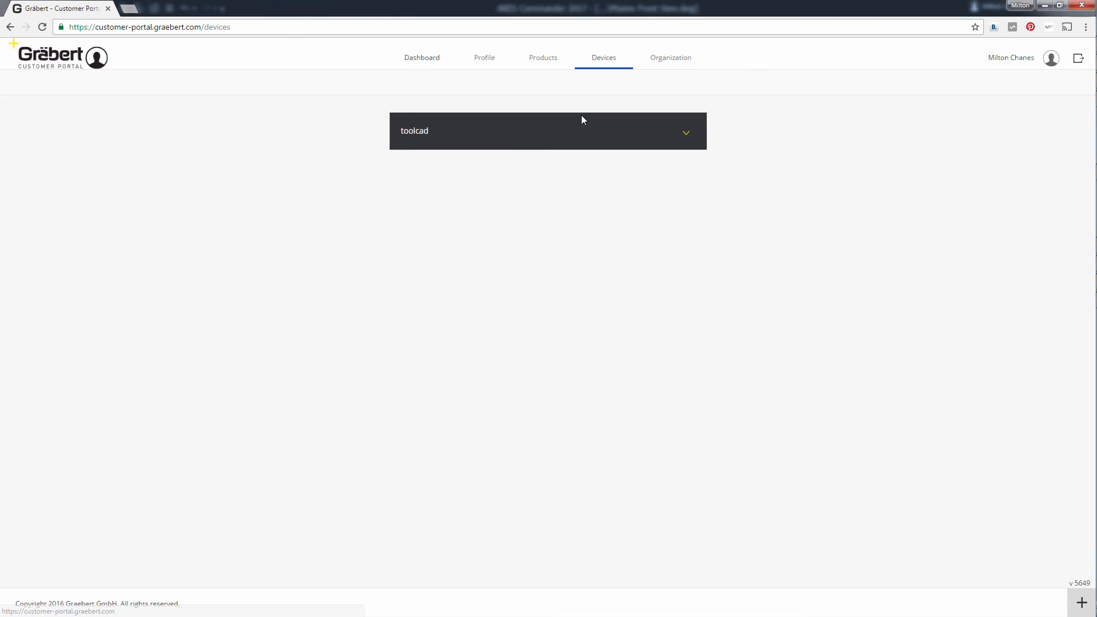